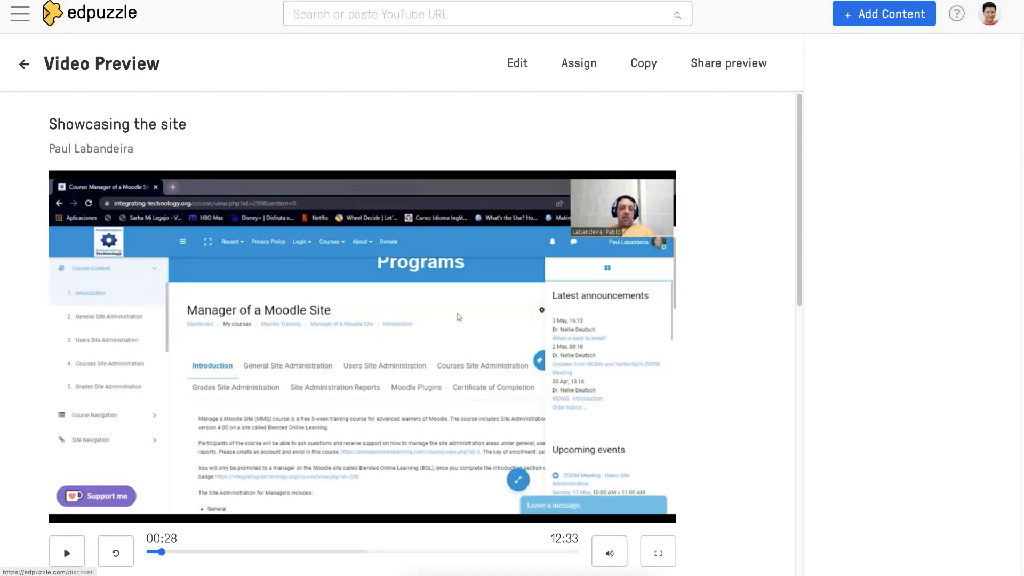
# Bring up the context menu on the preview video to reach its download option
pyautogui.rightClick(457, 317)
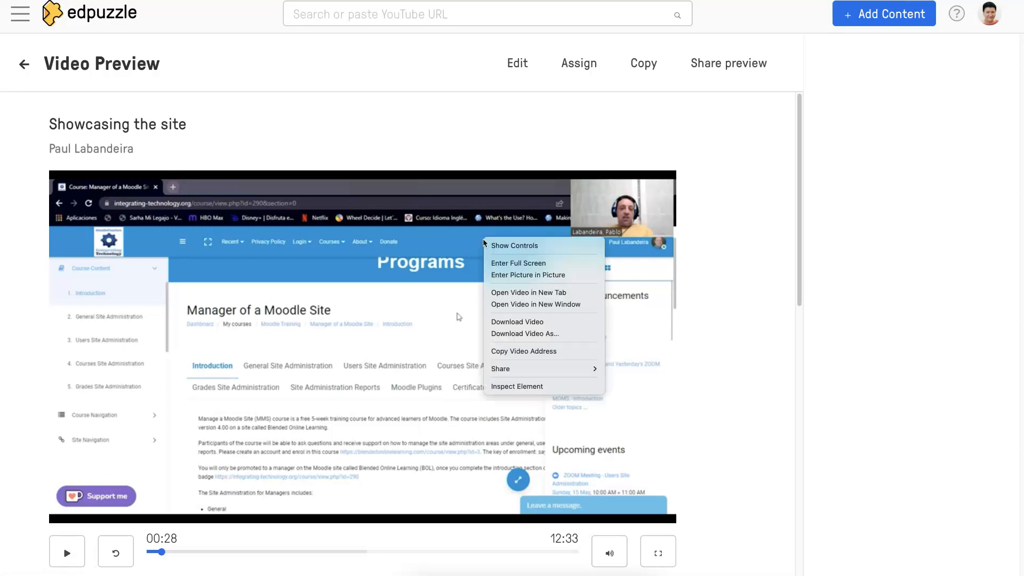
pyautogui.moveTo(516, 245)
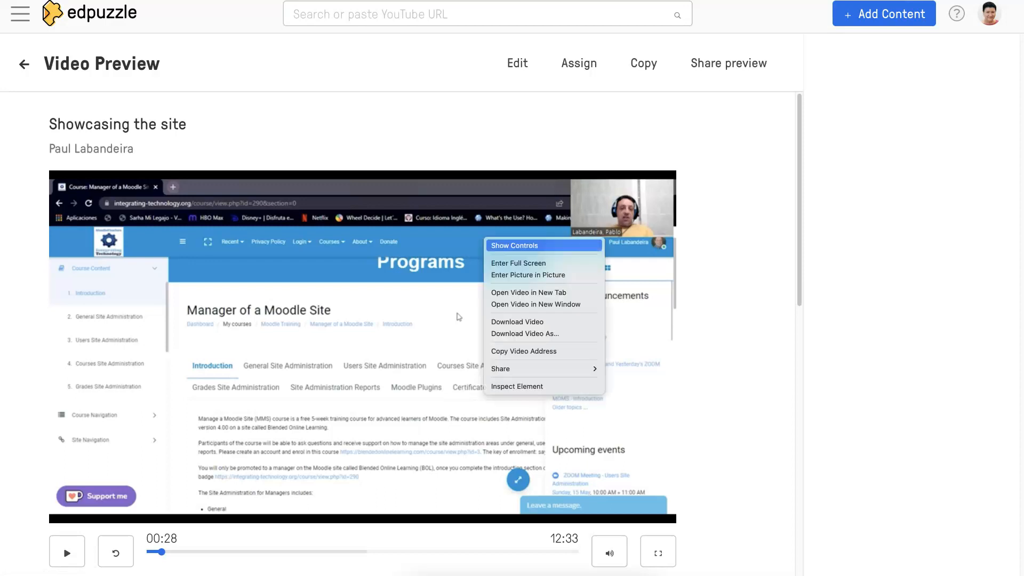
pyautogui.moveTo(517, 321)
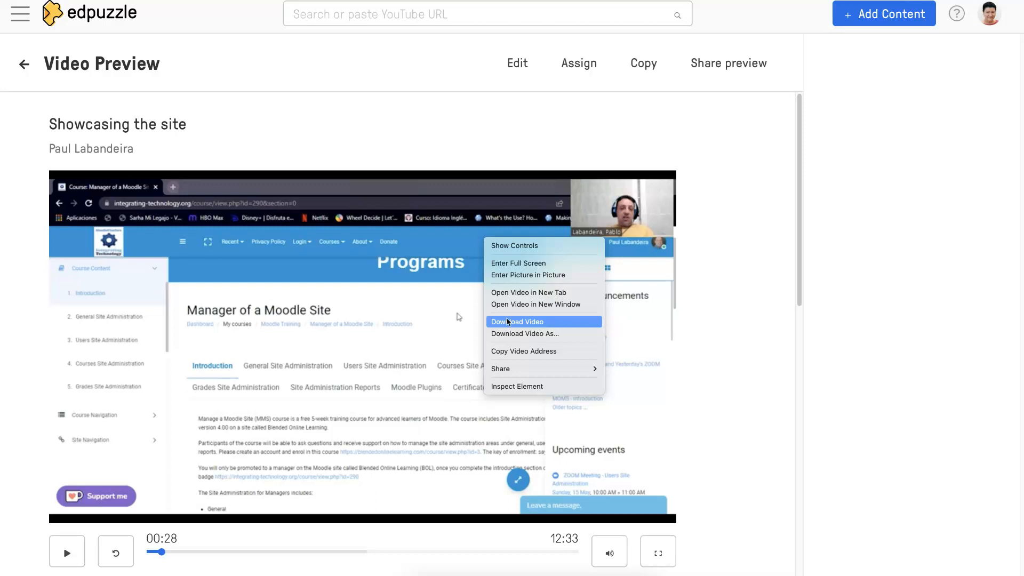
pyautogui.moveTo(525, 334)
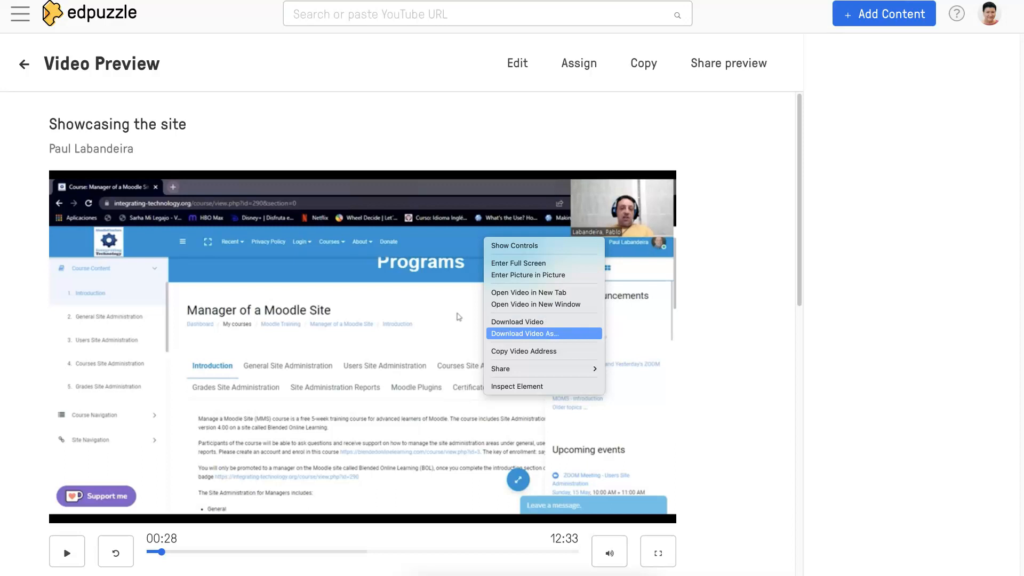
pyautogui.moveTo(516, 321)
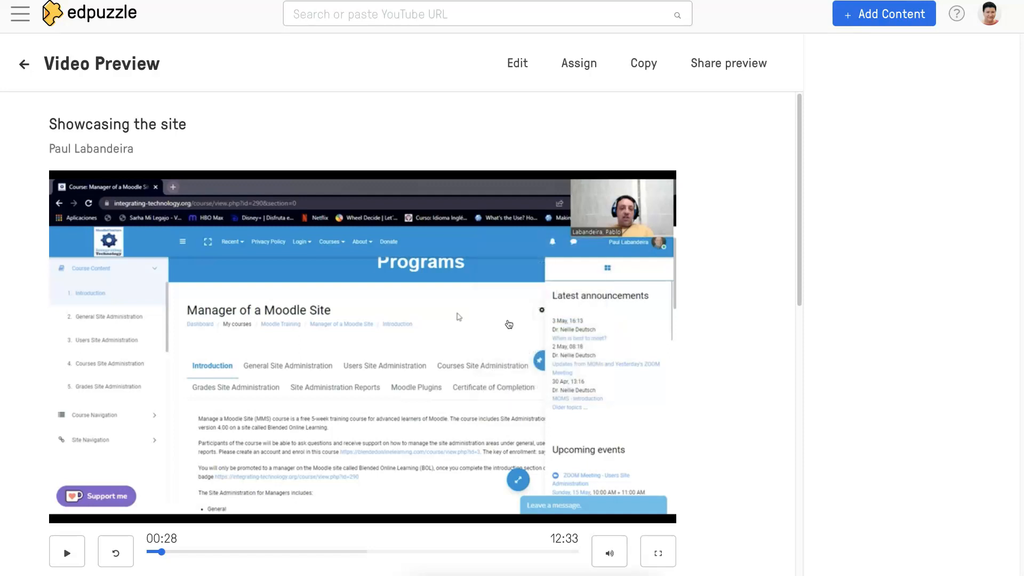
pyautogui.moveTo(729, 63)
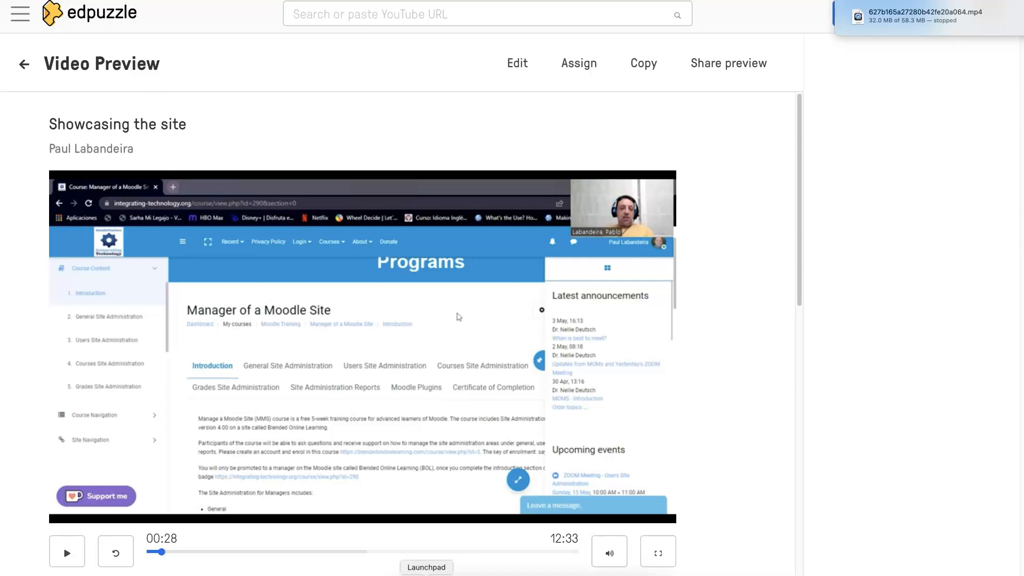
pyautogui.moveTo(409, 566)
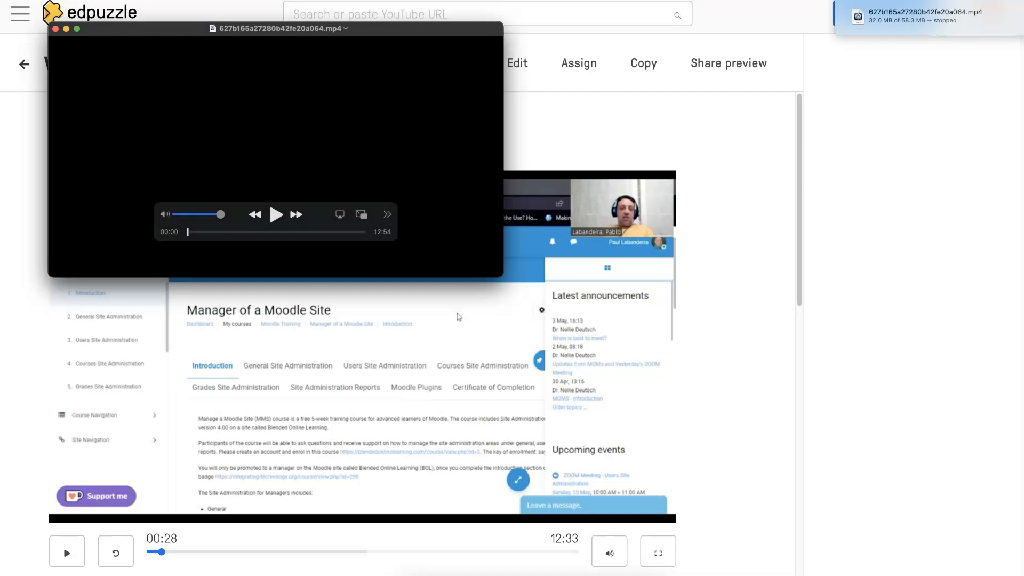
pyautogui.moveTo(245, 31)
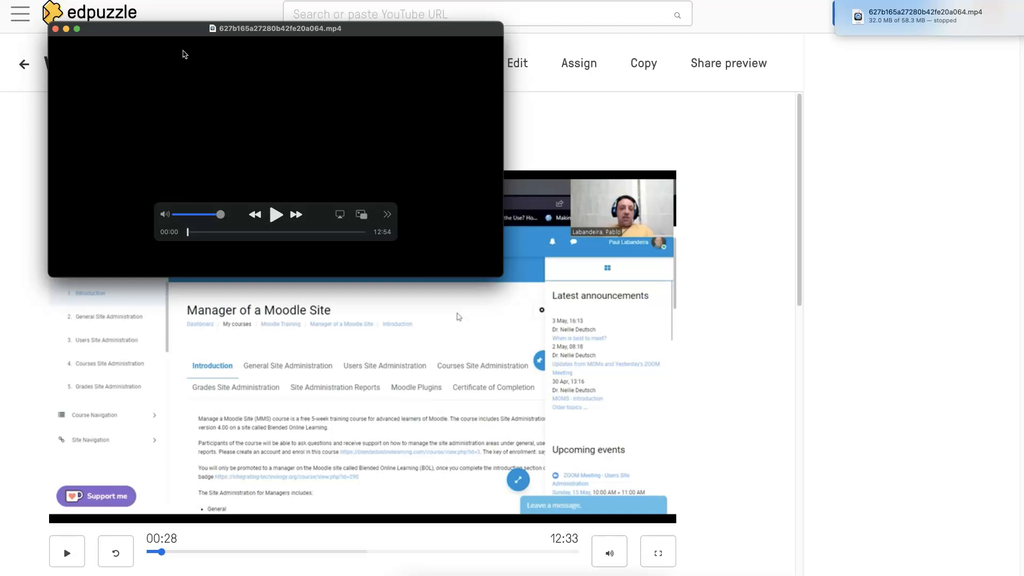
pyautogui.moveTo(161, 61)
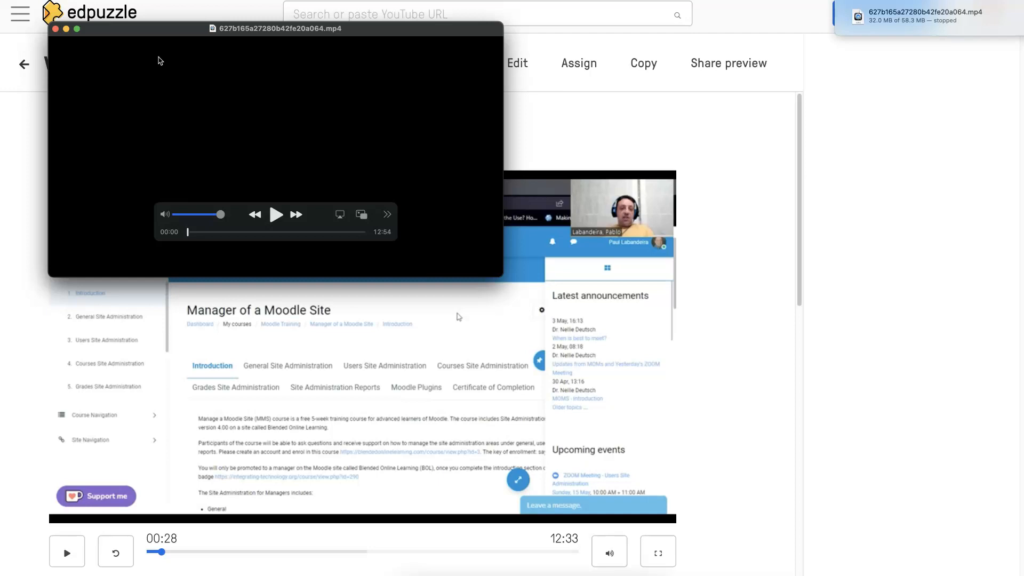